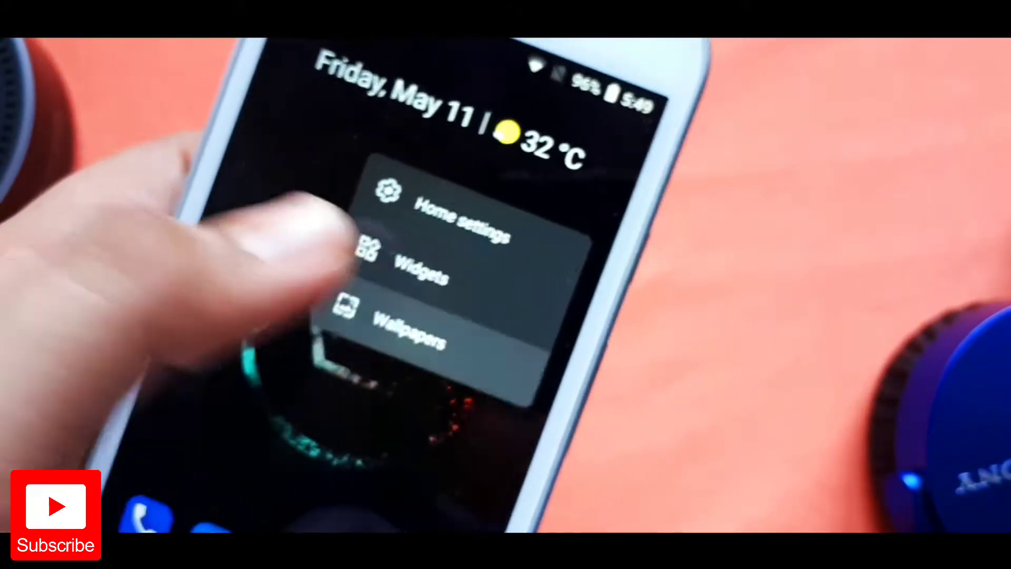
# Step: Launch the Wallpapers picker from the home screen's long-press menu
pyautogui.click(410, 338)
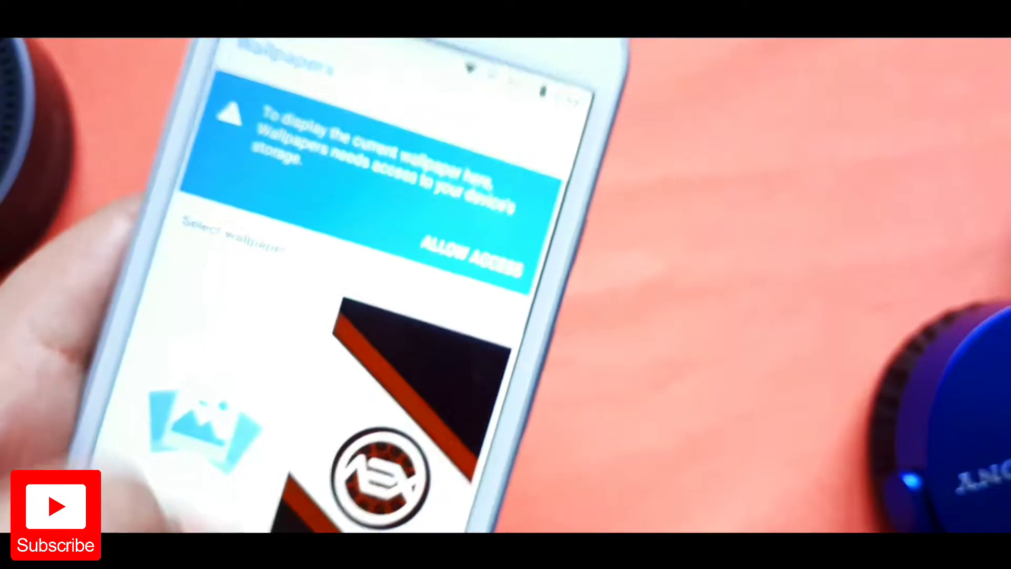